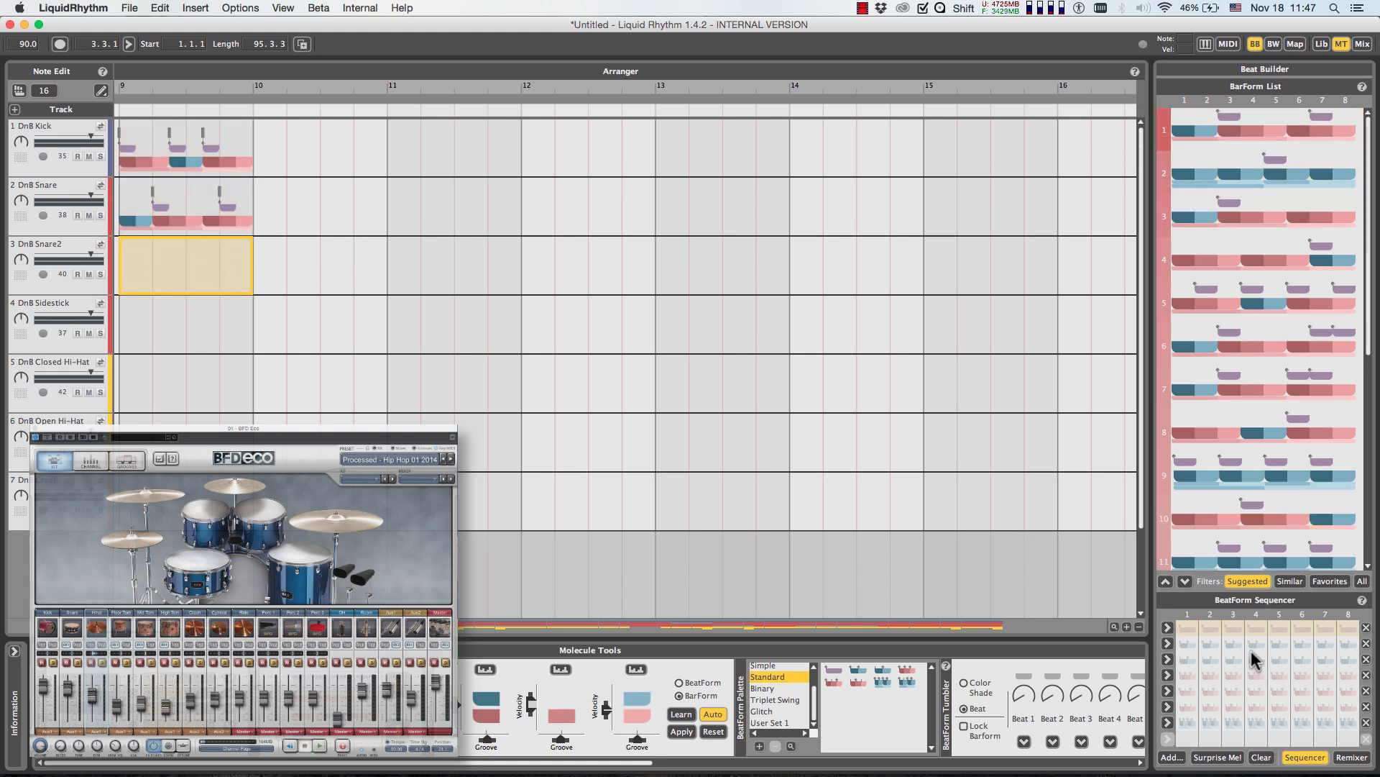
Leave the LiquidRhythm app with kick and snare patterns and bring up the Cubase backing-track project
left_click(182, 383)
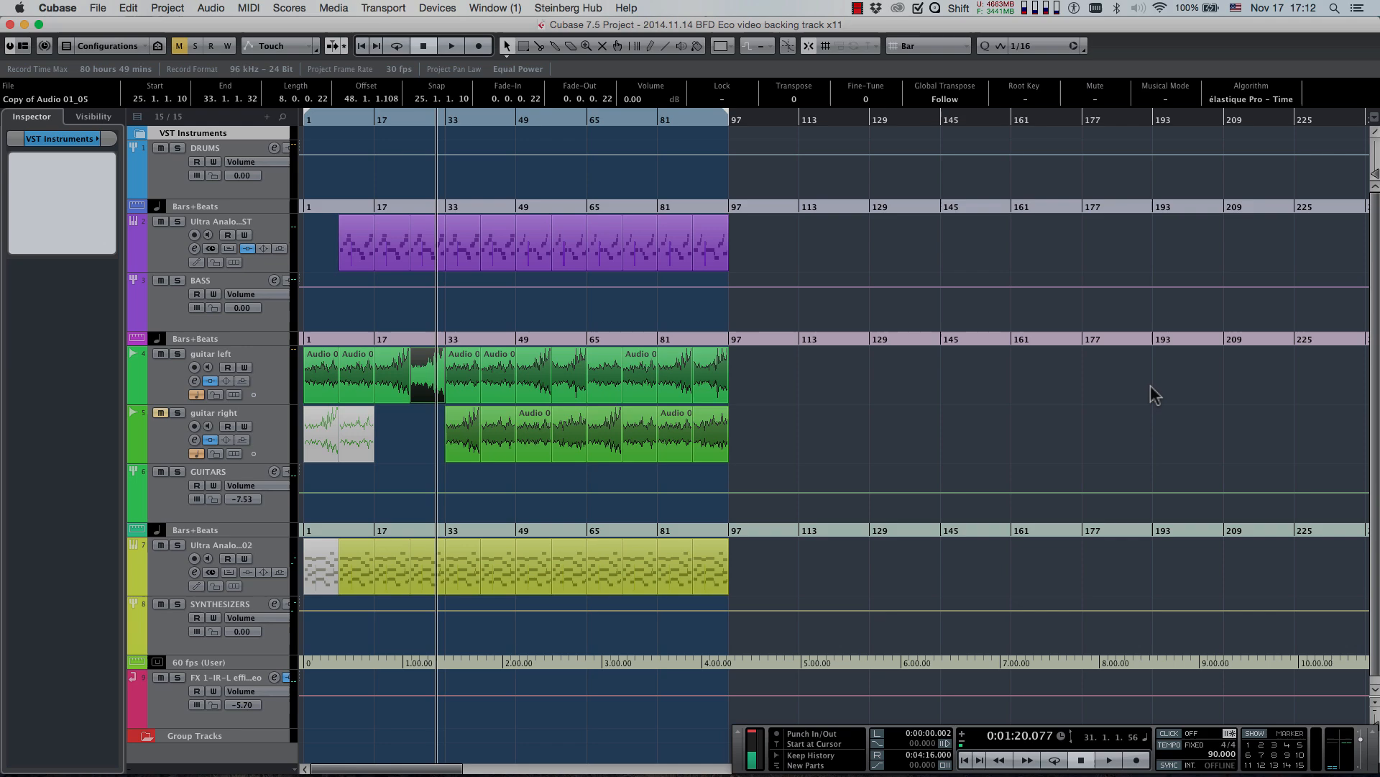
mouse_move(867, 264)
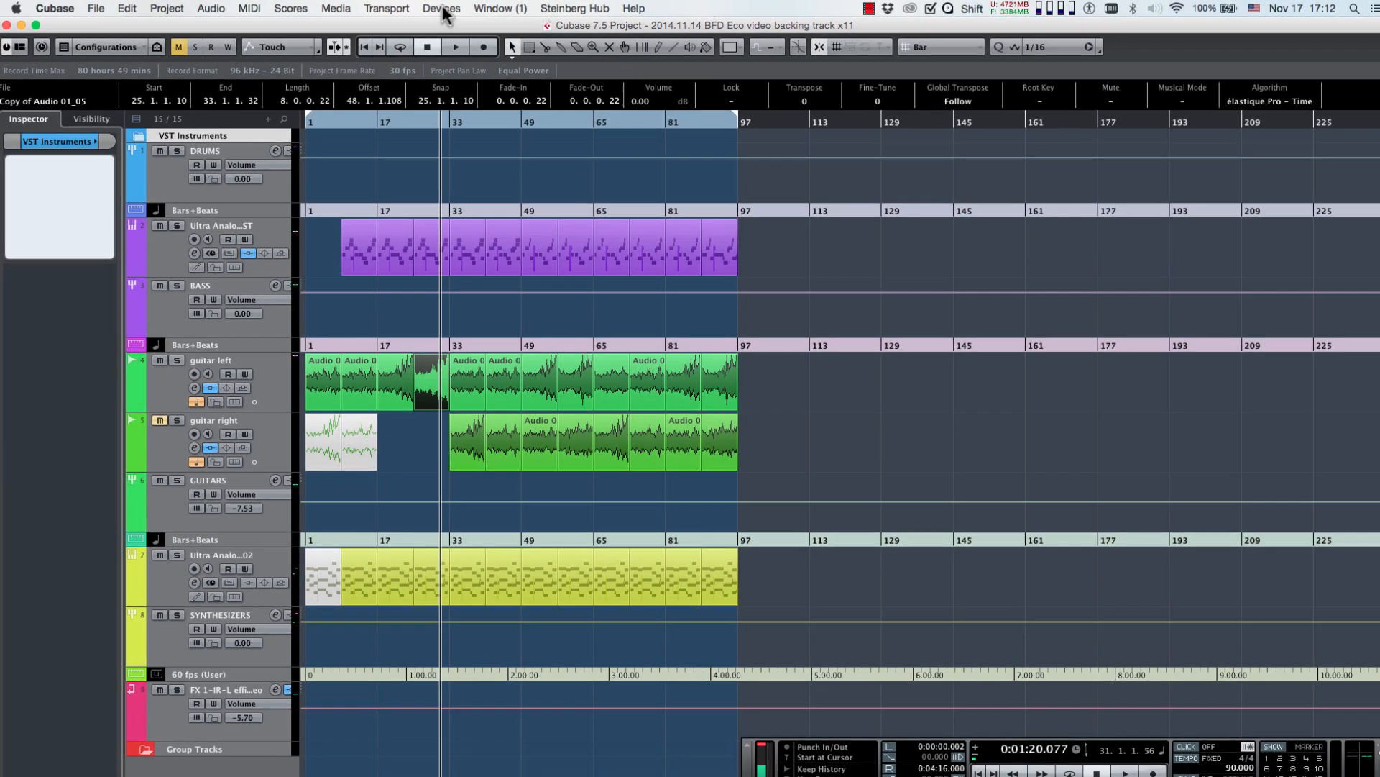
Open Devices > VST Instruments to show the two Ultra Analog VST slots
left_click(440, 8)
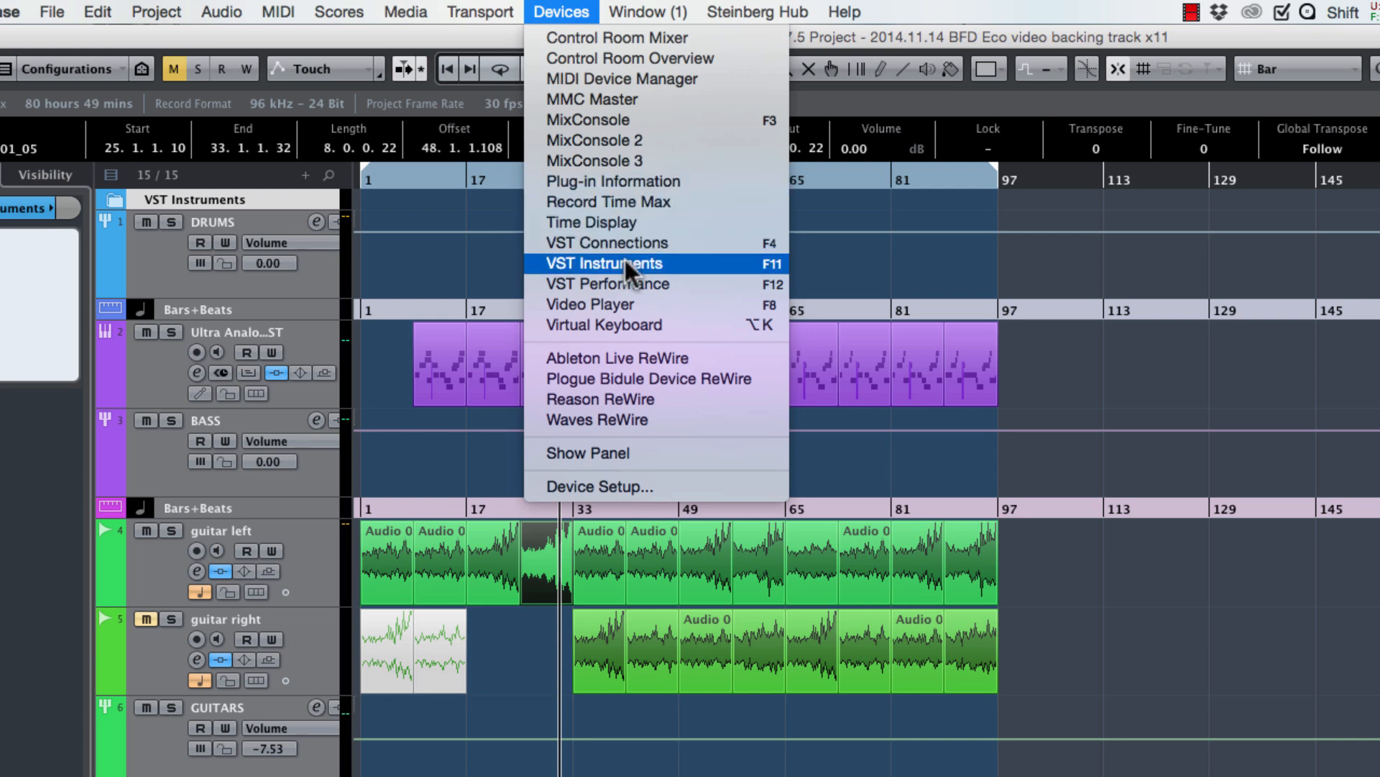
left_click(602, 263)
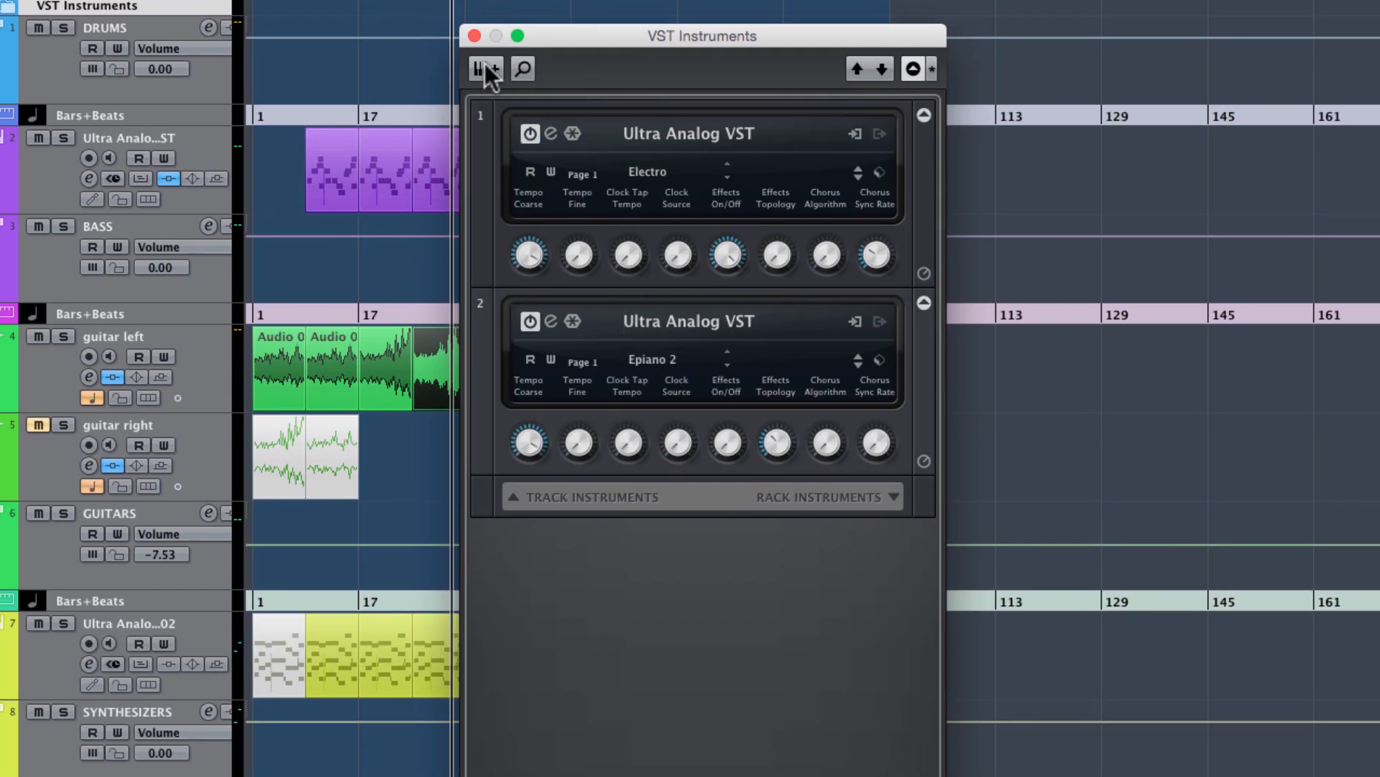
Add an instrument track with BFD Eco as its instrument
left_click(485, 69)
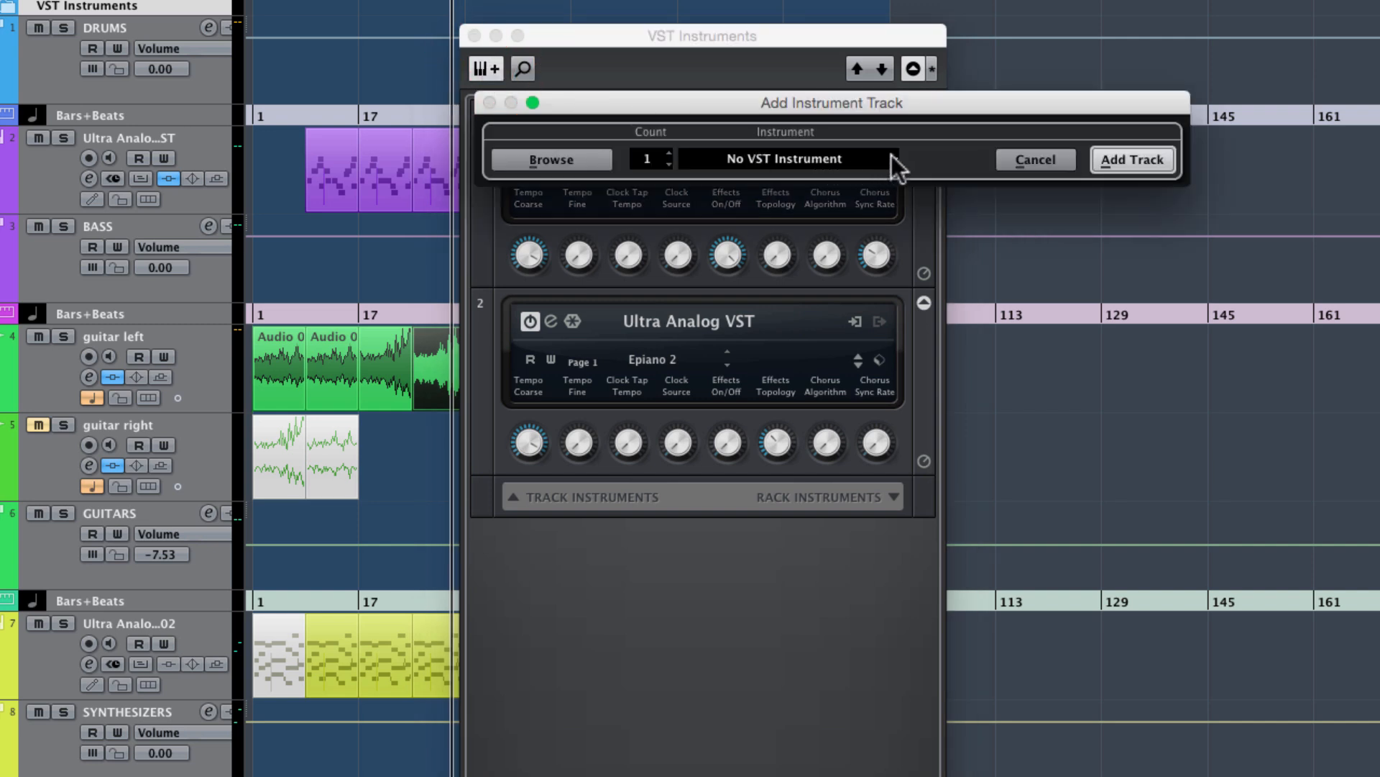
left_click(784, 160)
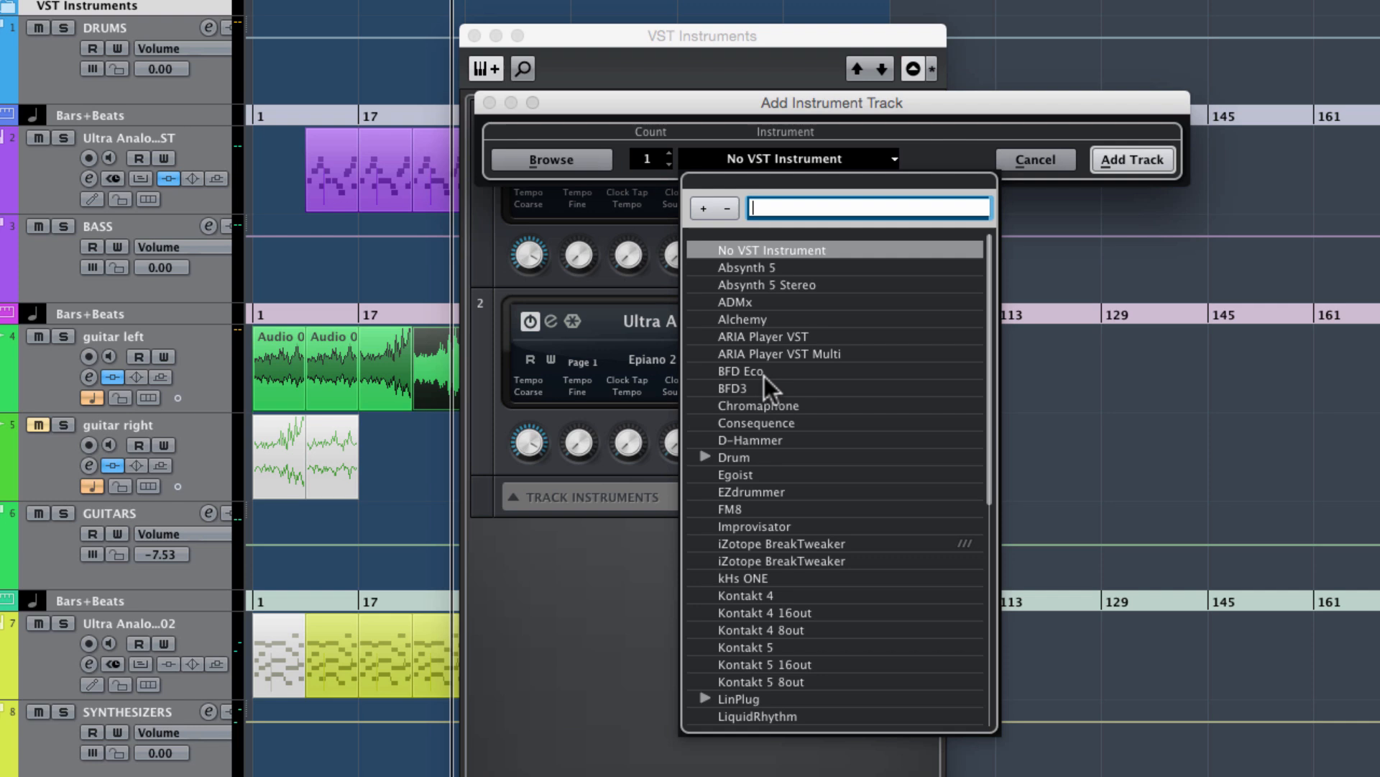
left_click(736, 371)
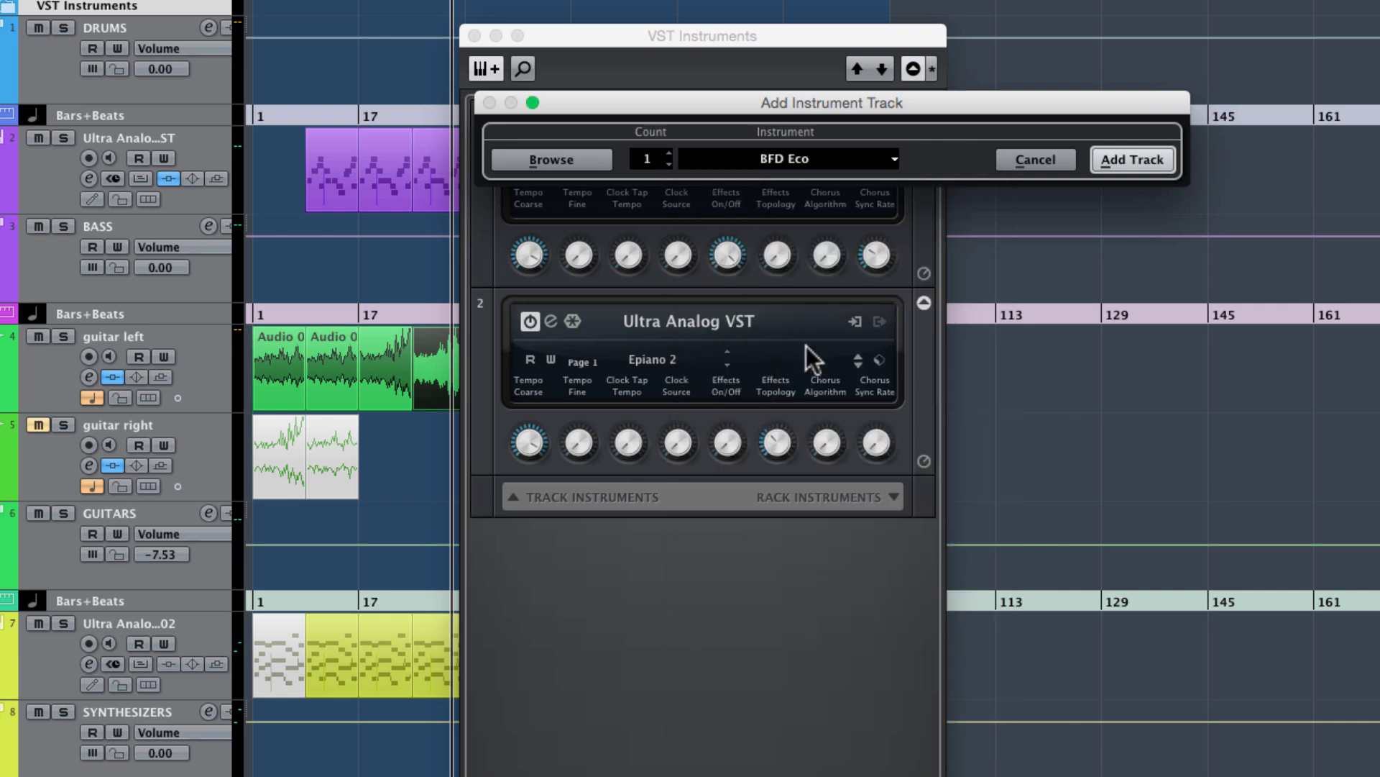
left_click(1132, 160)
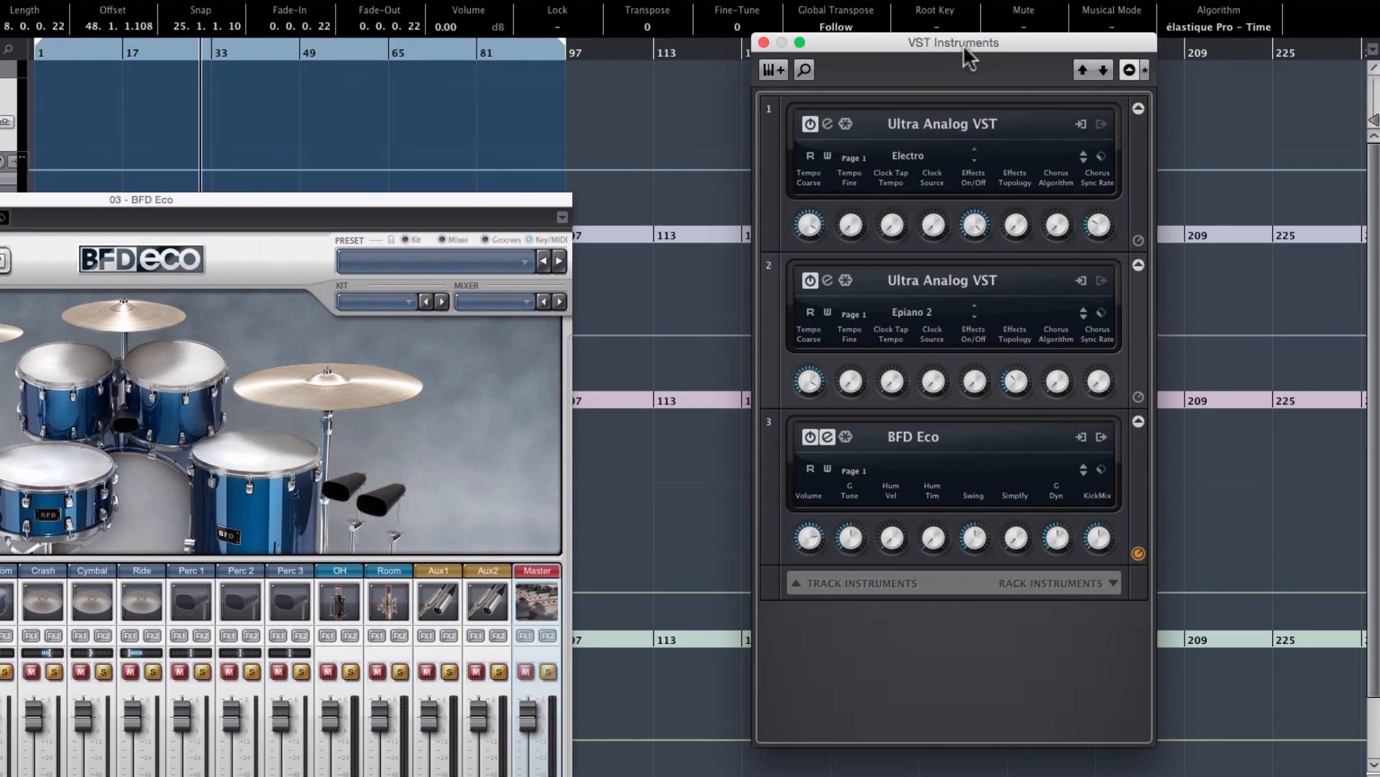
Add a second instrument track with LiquidRhythm as its instrument
left_click(772, 70)
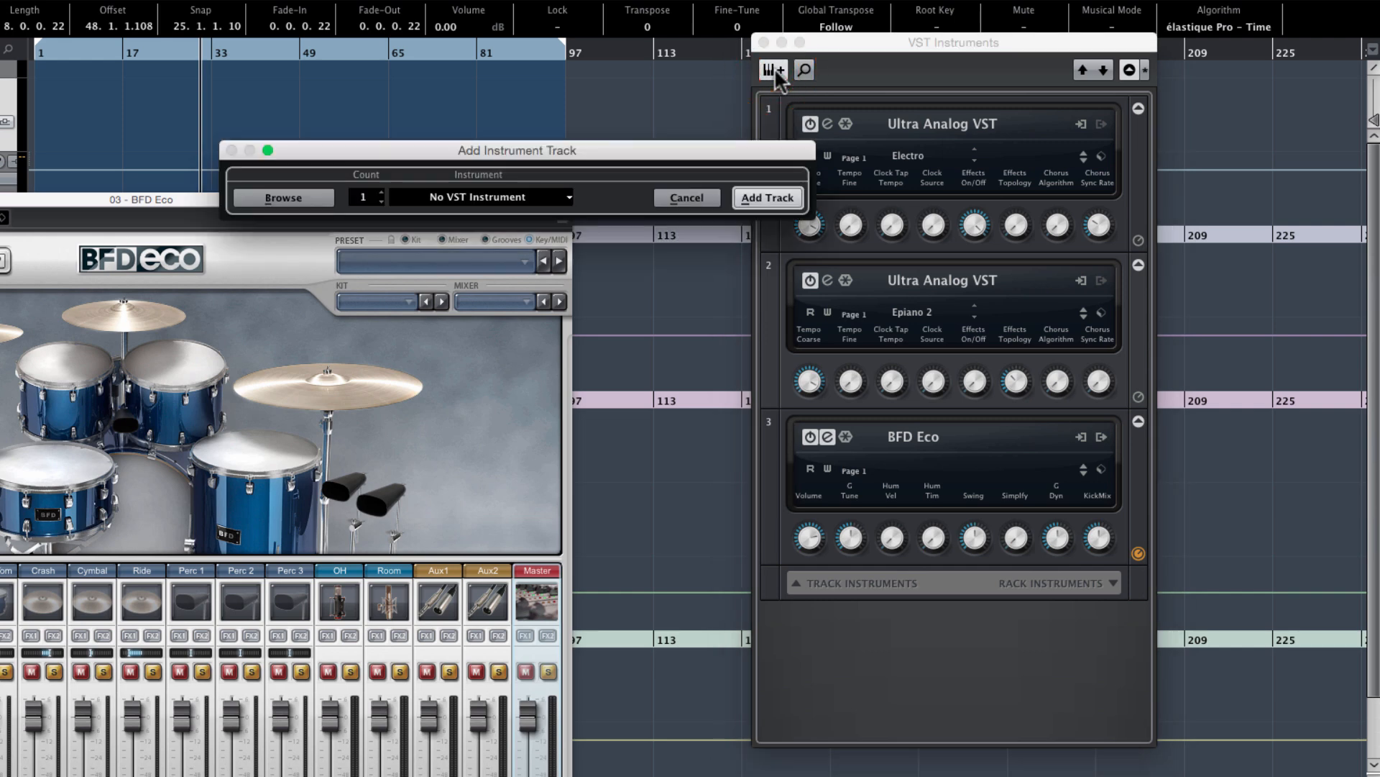
left_click(481, 197)
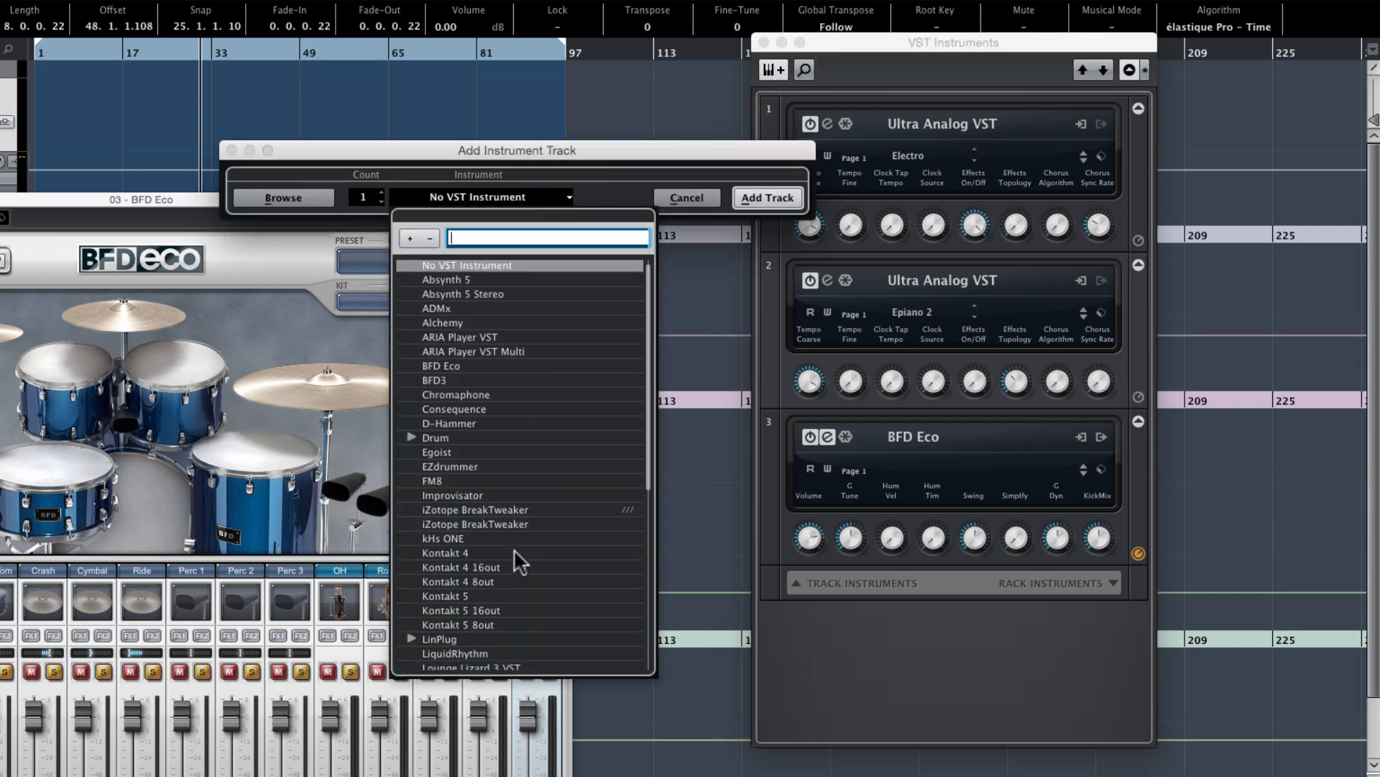
left_click(456, 652)
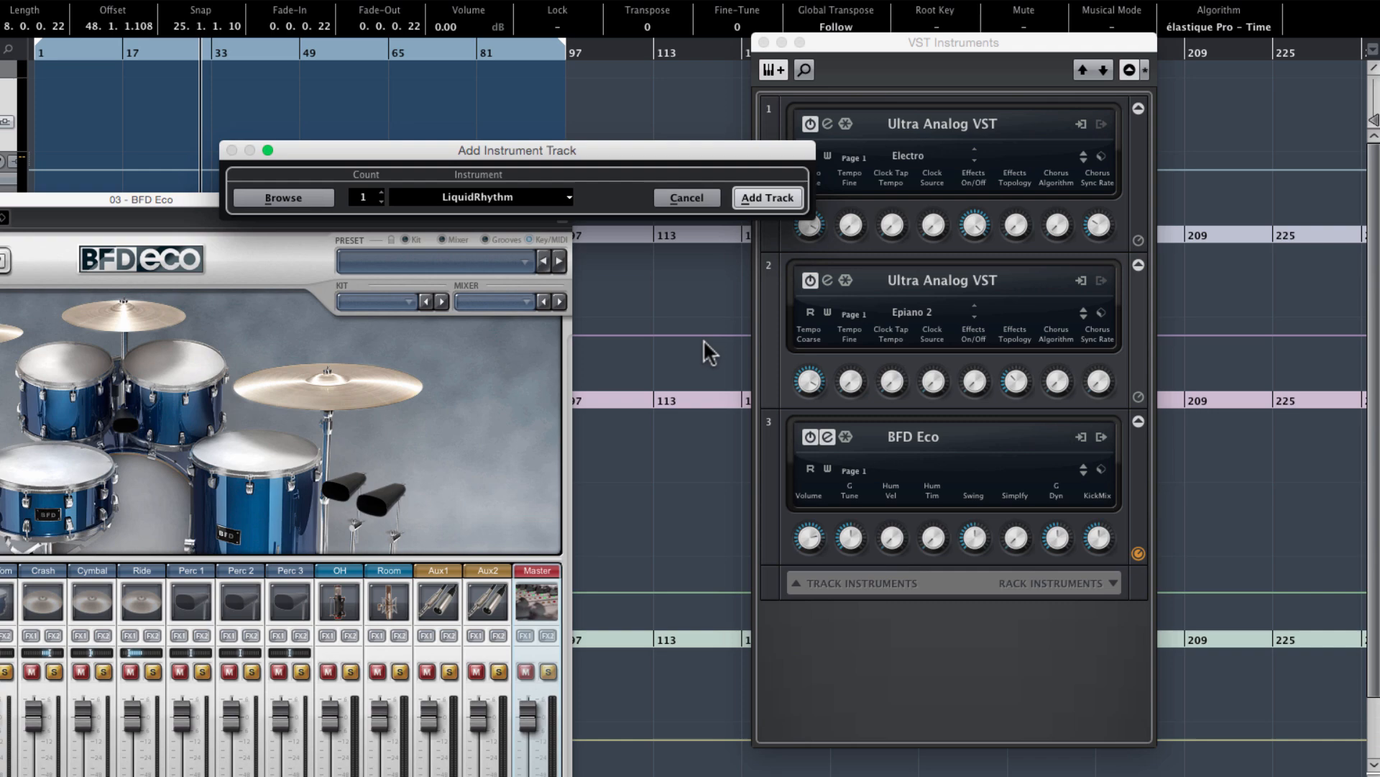
left_click(765, 200)
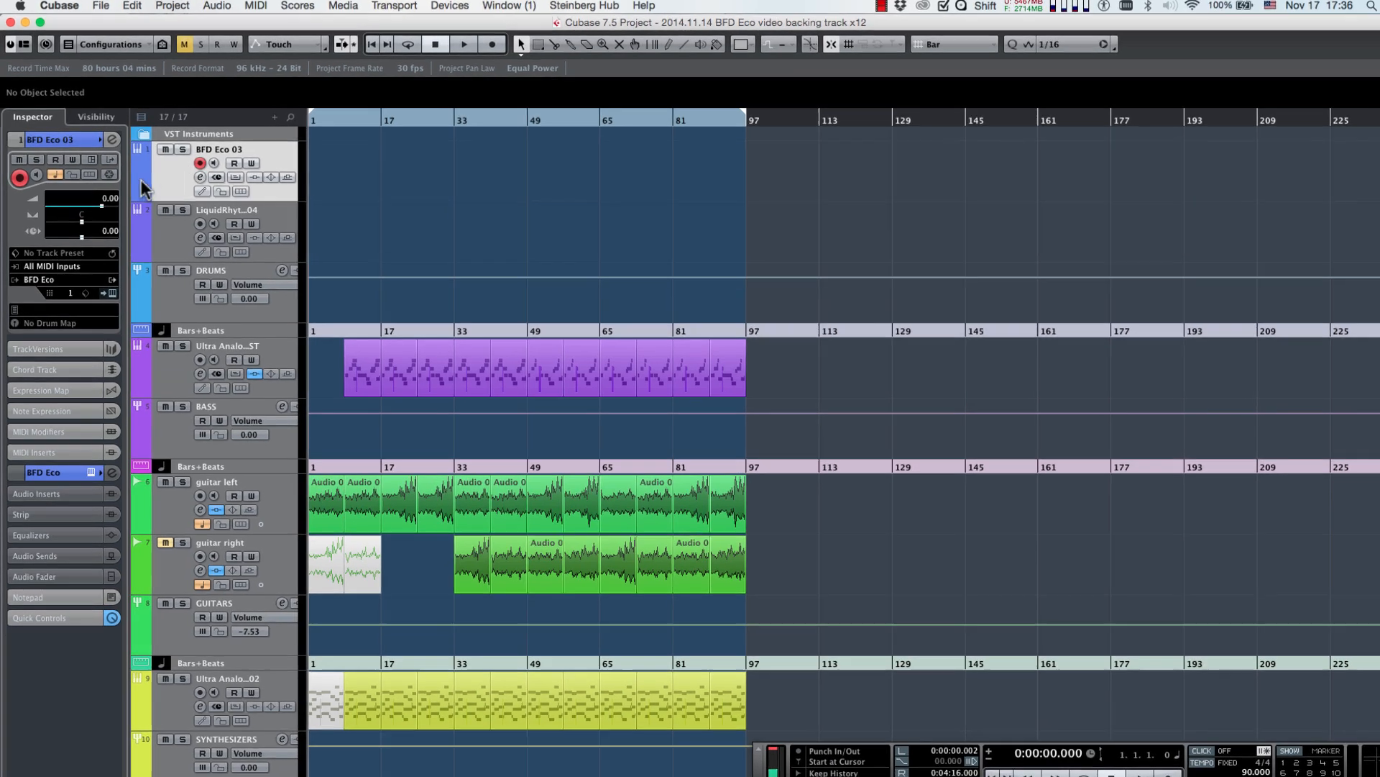
Route LiquidRhythm's MIDI Out into the BFD Eco 03 track and open BFD Eco's kit editor
left_click(53, 266)
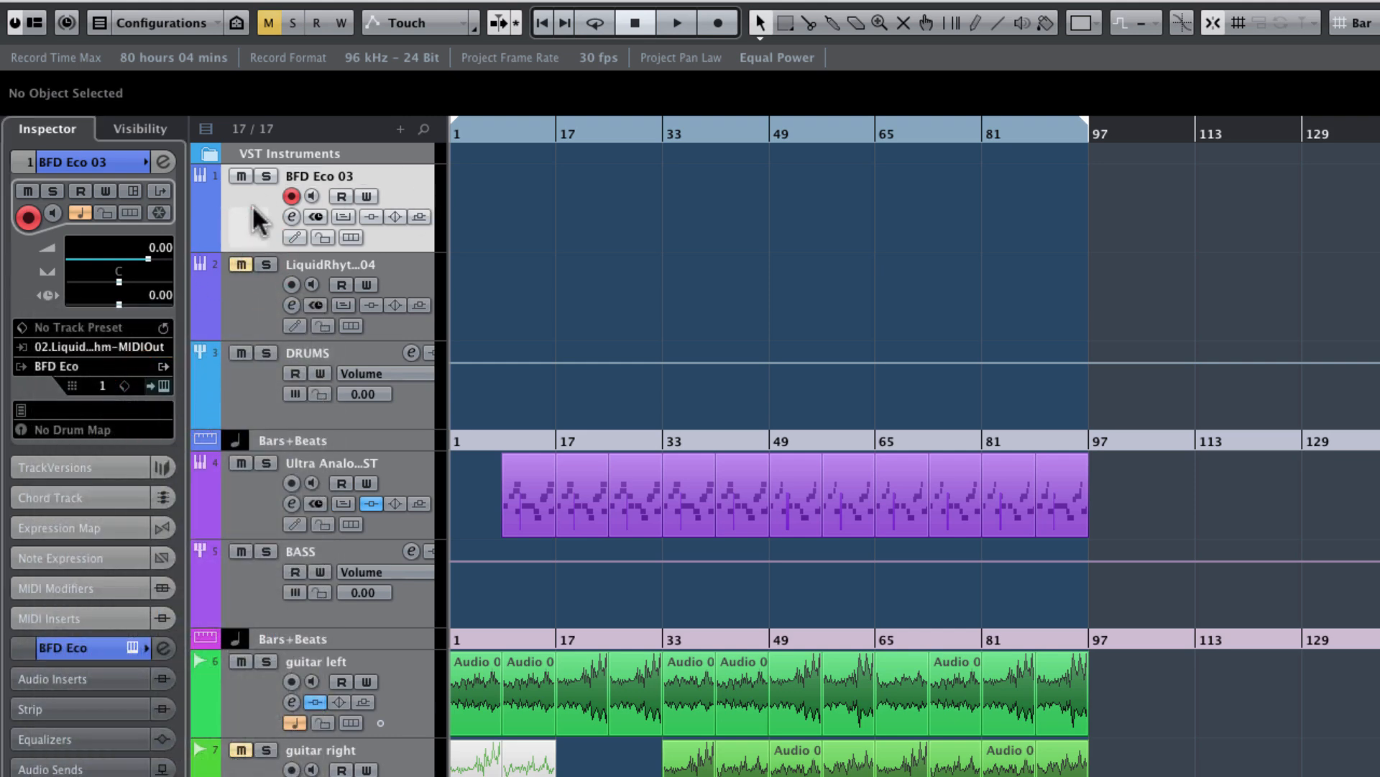
left_click(292, 216)
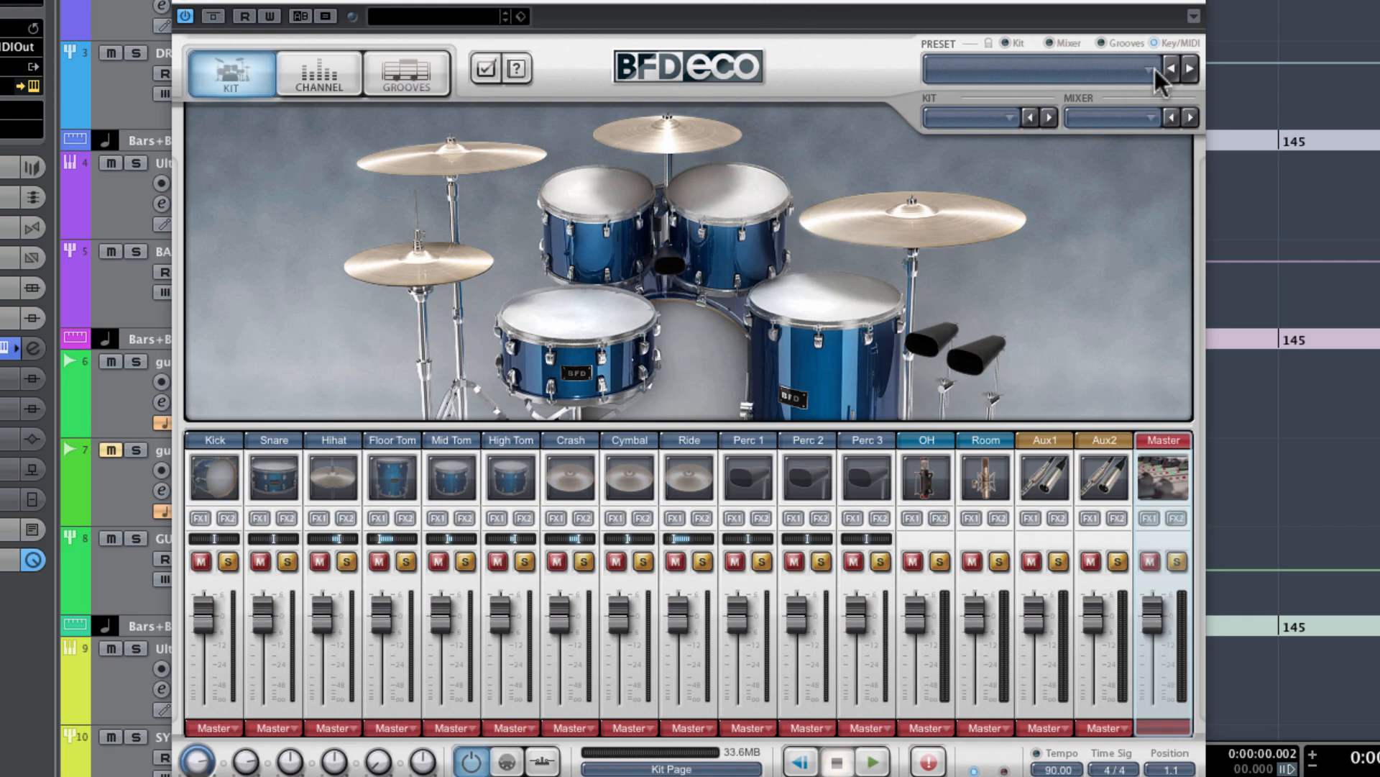
Close BFD Eco and solo the BFD Eco 03 track with input monitoring on
left_click(1188, 68)
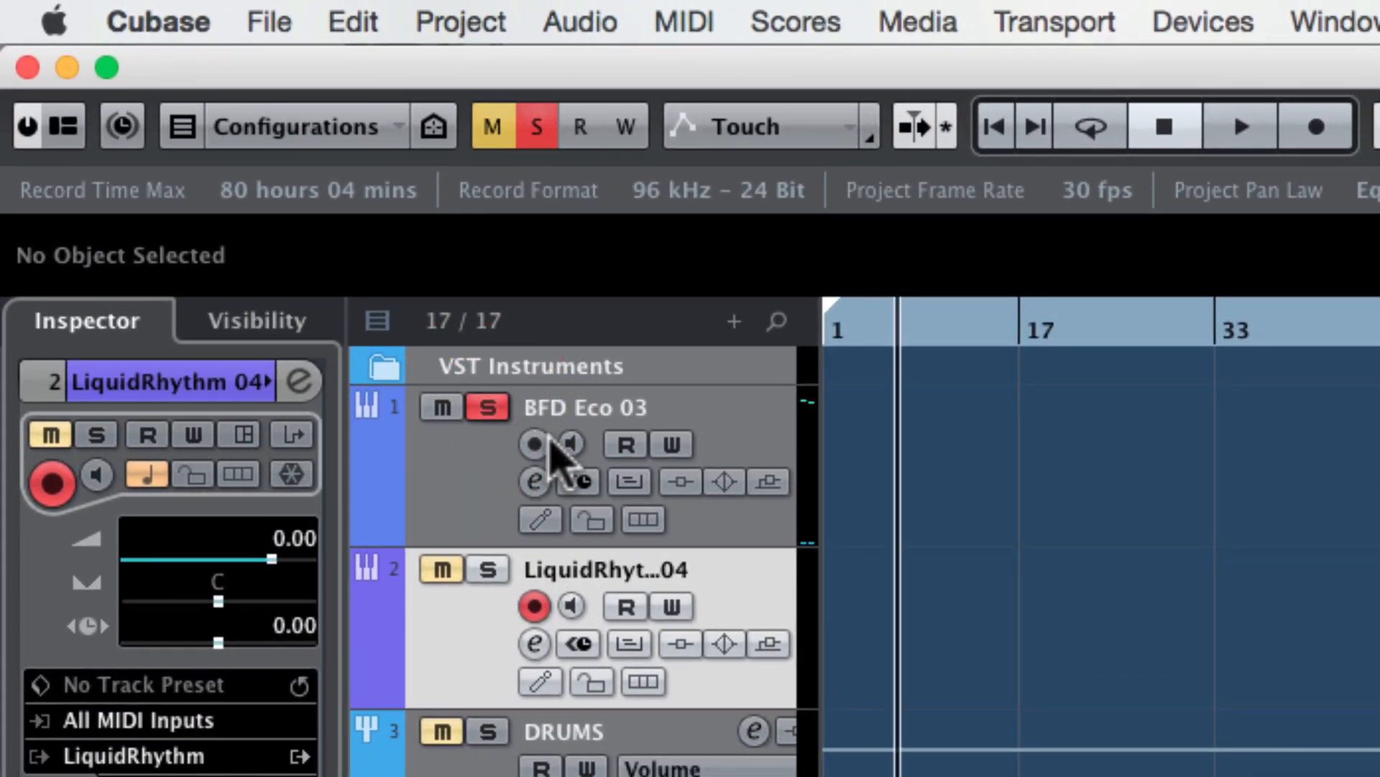
left_click(573, 444)
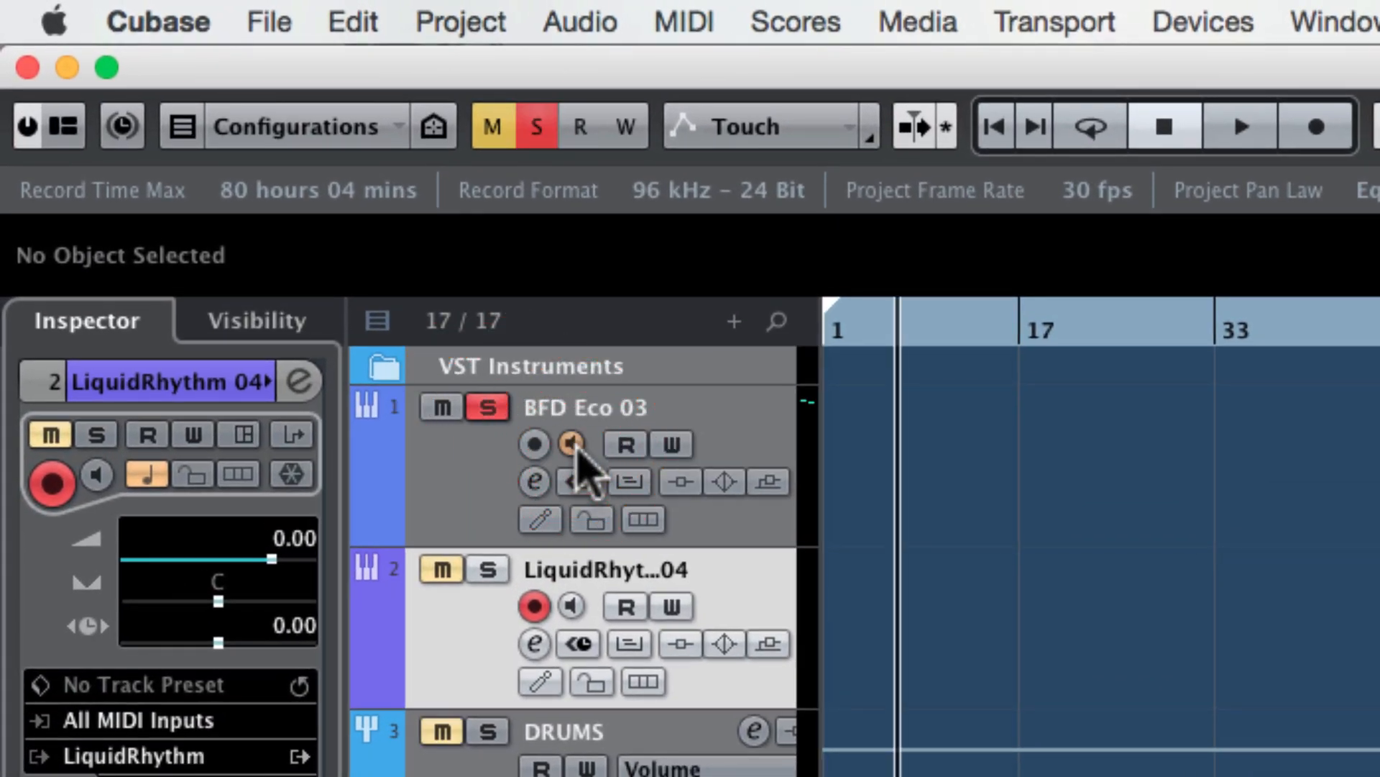